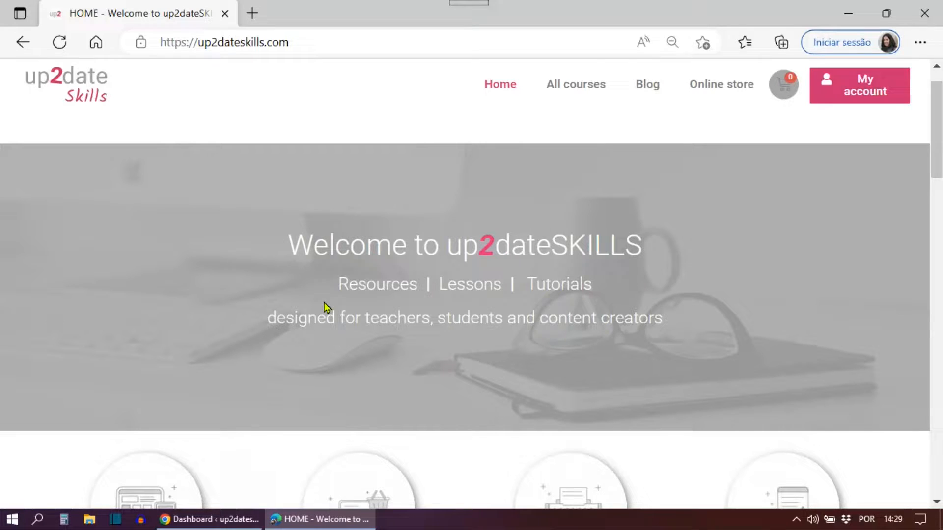
pyautogui.moveTo(306, 310)
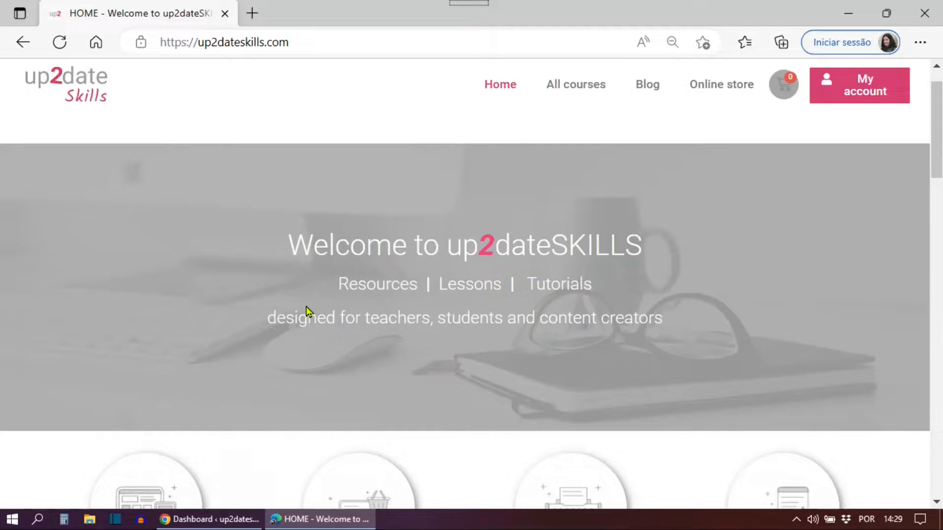
# Switch between the WordPress dashboard and the up2dateSkills home page in the taskbar.
pyautogui.click(209, 519)
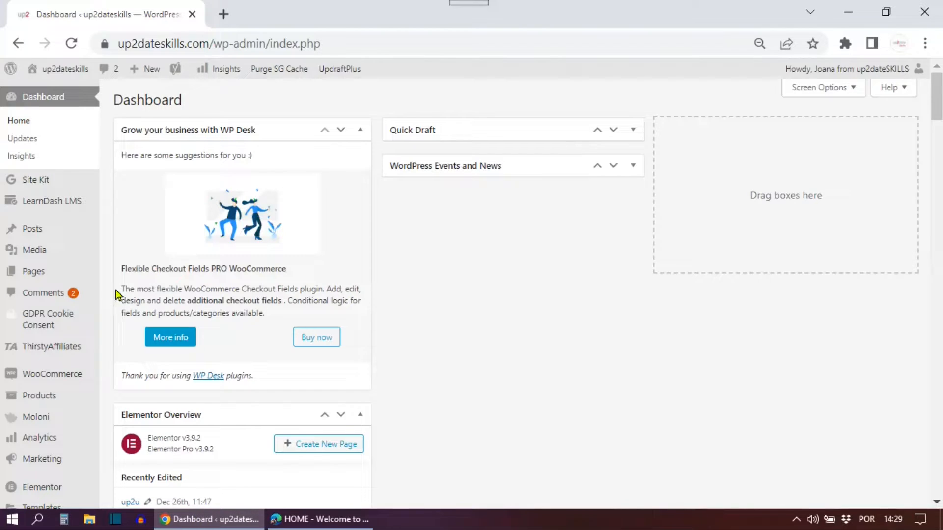
pyautogui.moveTo(140, 286)
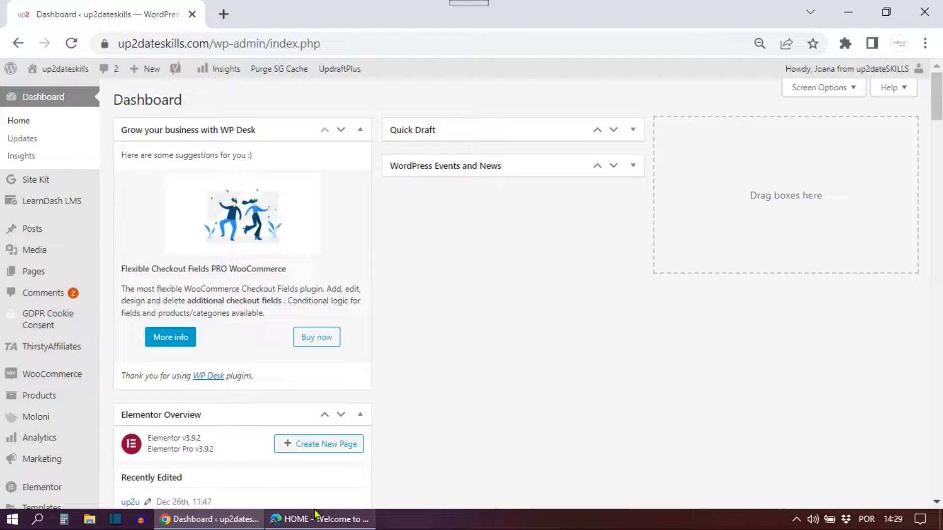
pyautogui.click(320, 519)
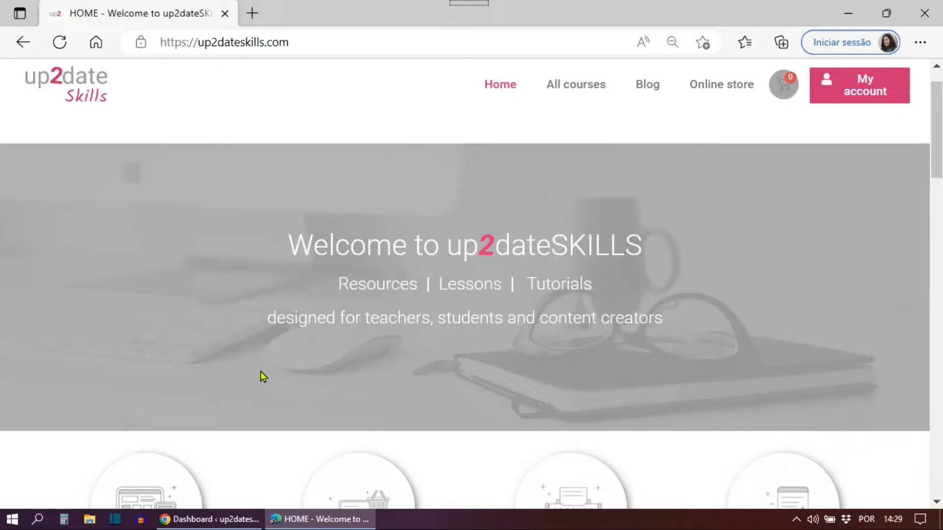
pyautogui.click(209, 519)
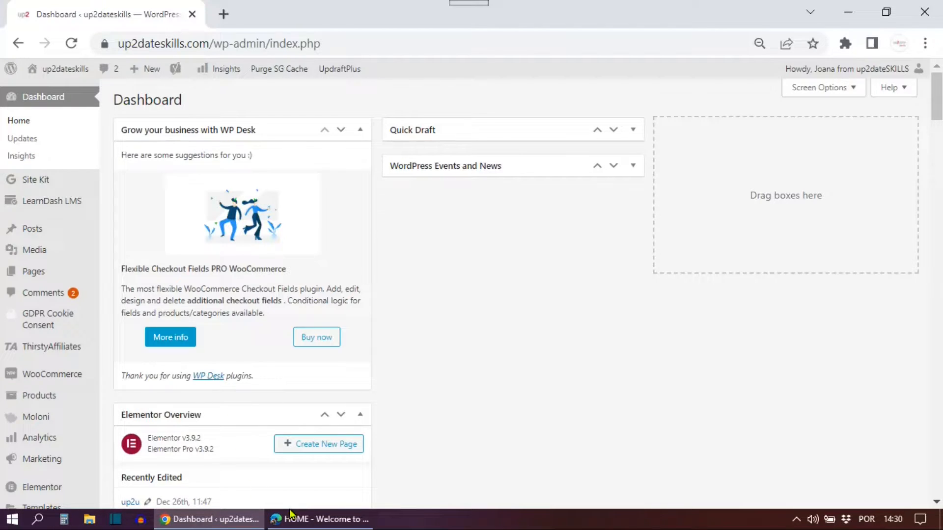
pyautogui.click(322, 519)
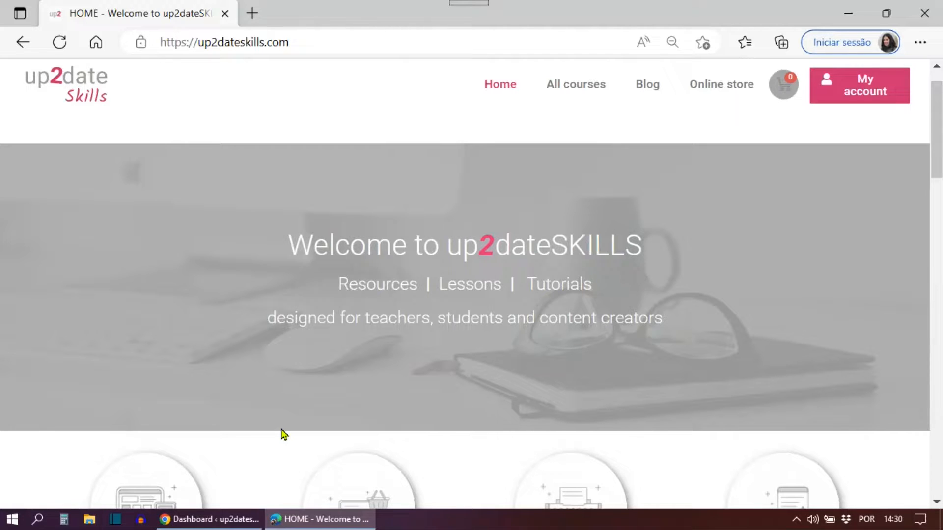
pyautogui.moveTo(295, 424)
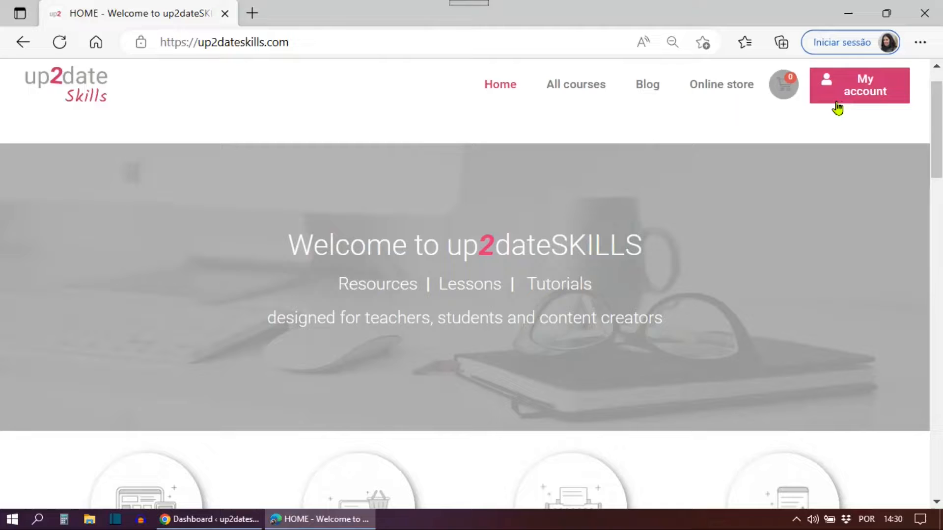
# From My account, follow the Login box's 'Lost your password?' link to the recovery form.
pyautogui.click(858, 84)
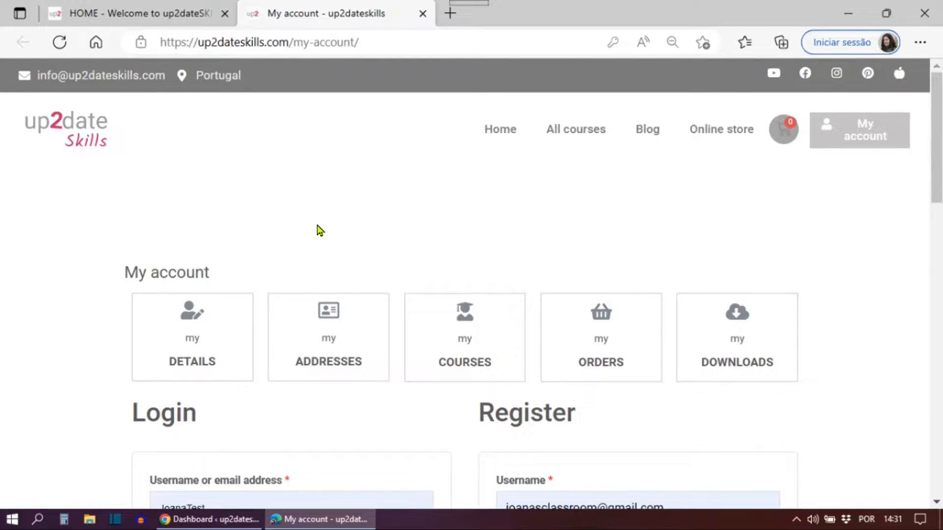
pyautogui.scroll(-3)
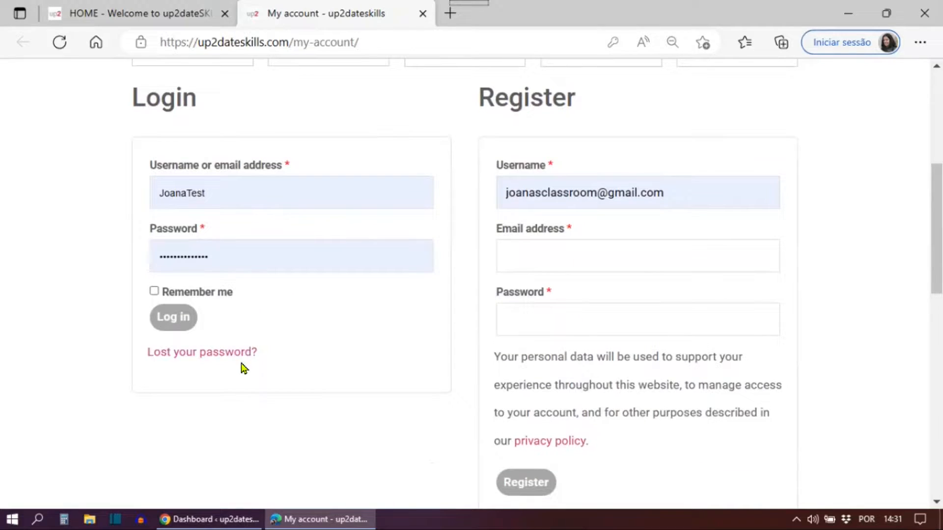
pyautogui.moveTo(201, 351)
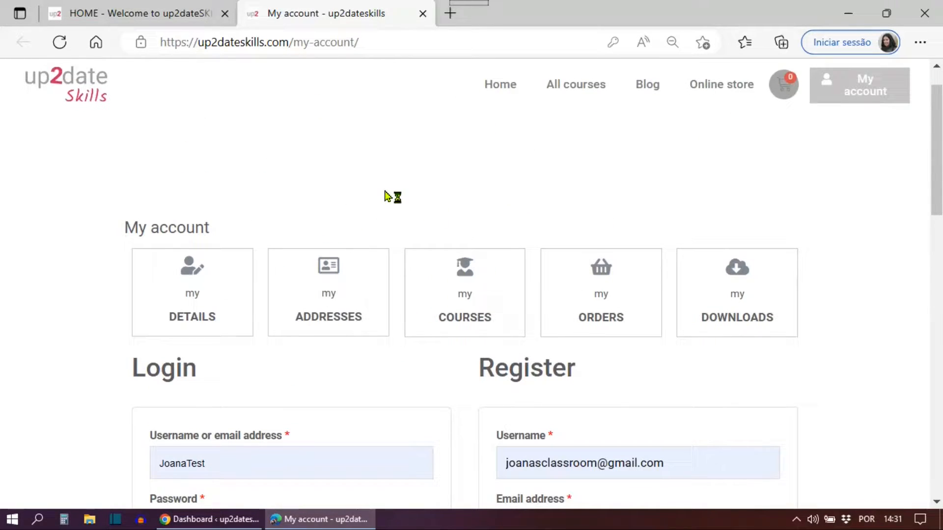
pyautogui.scroll(-3)
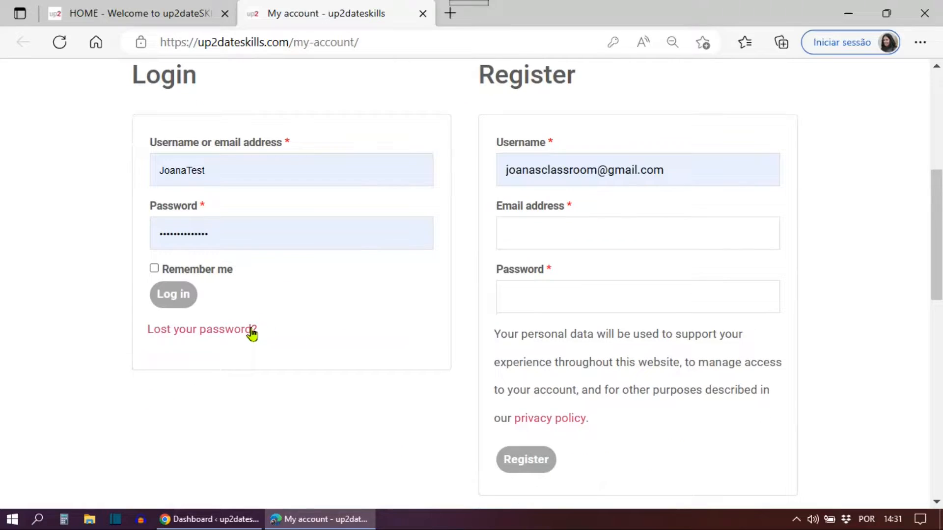
pyautogui.click(202, 329)
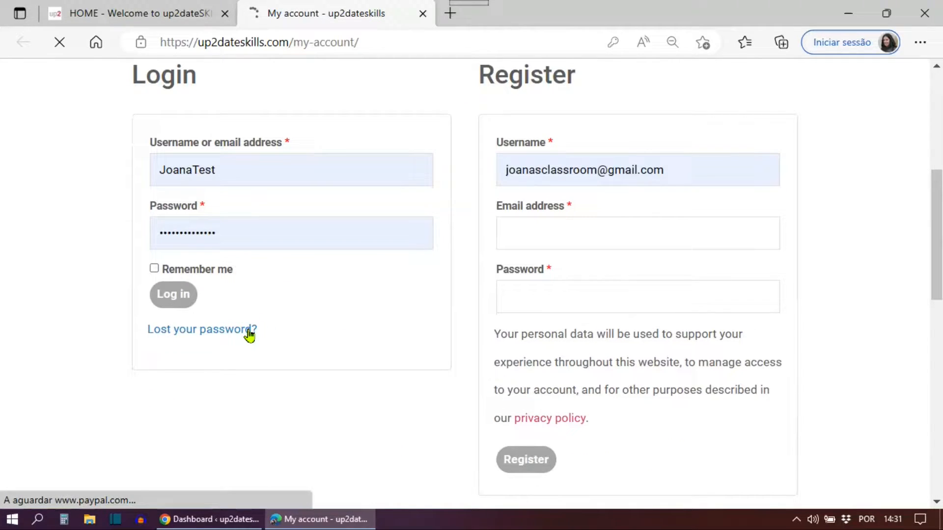
pyautogui.click(202, 329)
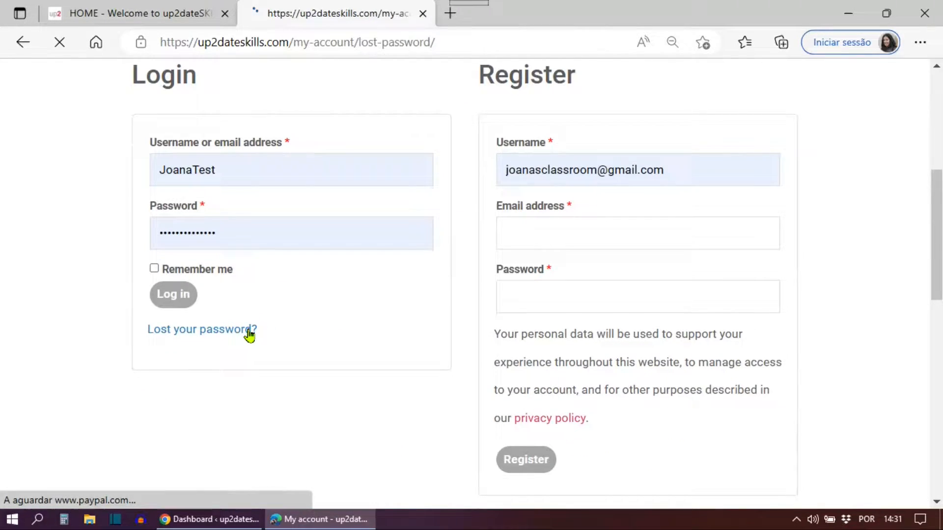
pyautogui.click(202, 329)
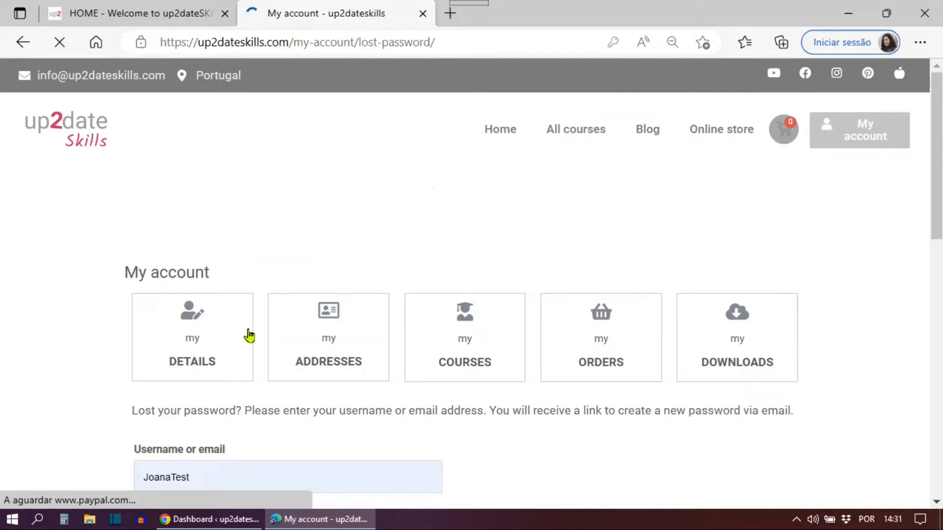
pyautogui.scroll(-3)
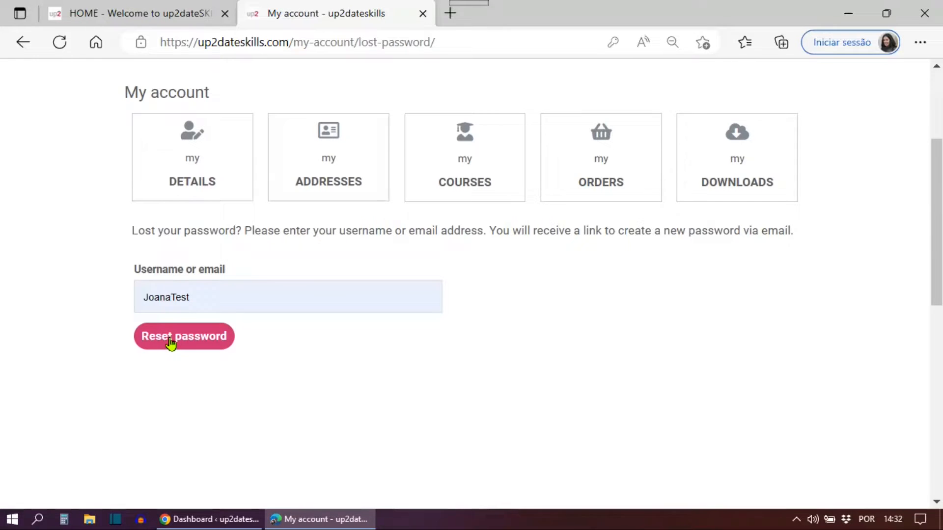
# Submit Reset password for JoanaTest so the site confirms the email was sent.
pyautogui.click(183, 336)
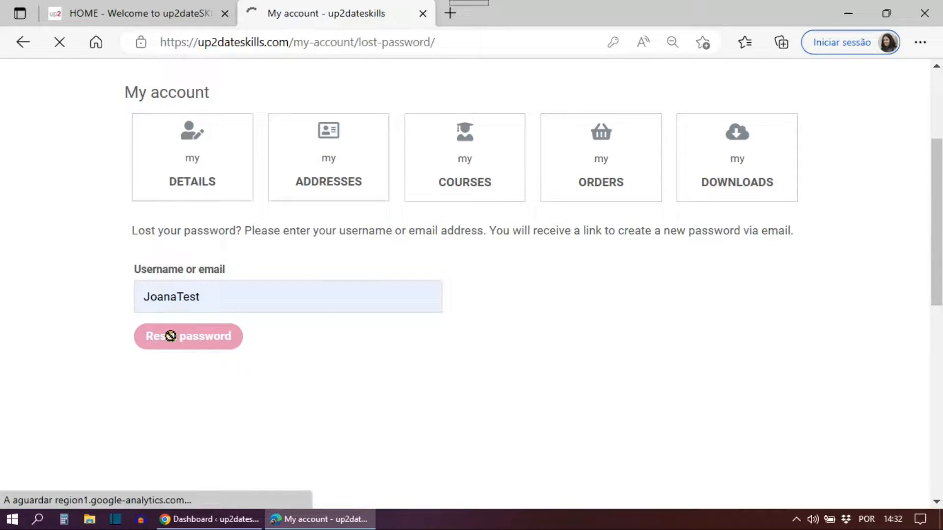
pyautogui.click(187, 336)
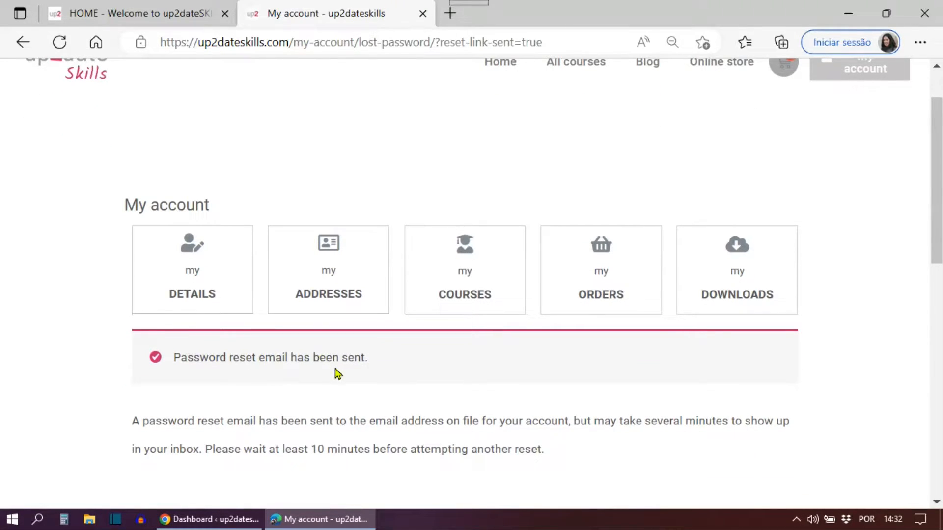
pyautogui.moveTo(356, 361)
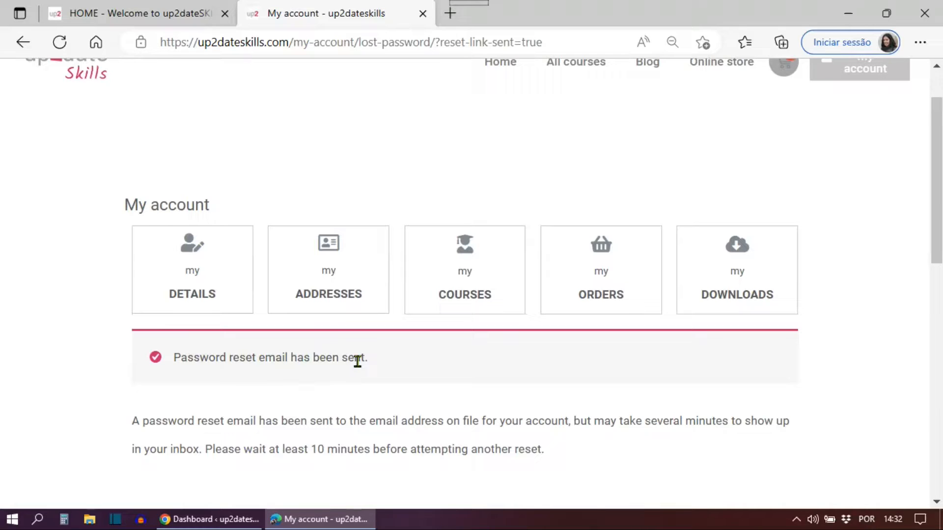
pyautogui.moveTo(265, 485)
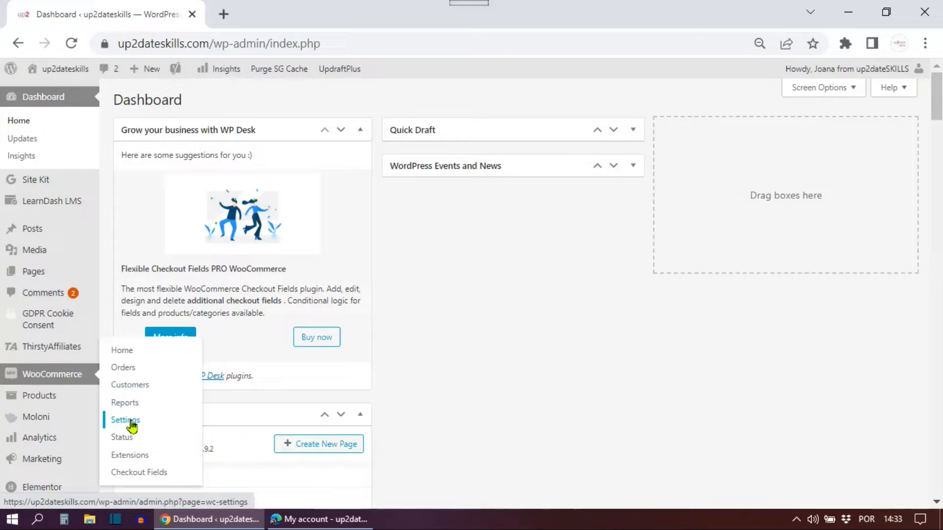
# Open WooCommerce Settings' Advanced tab and scroll down to the Account endpoints section.
pyautogui.click(125, 420)
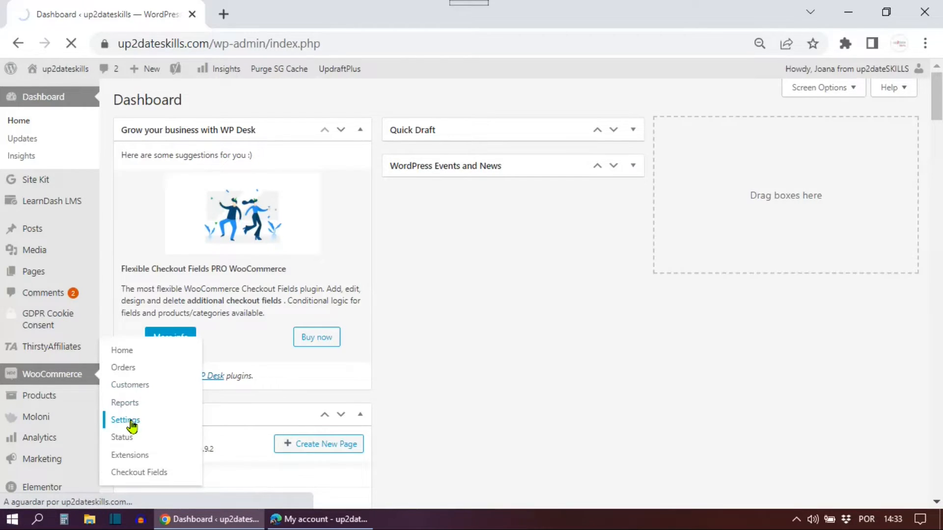
pyautogui.click(125, 420)
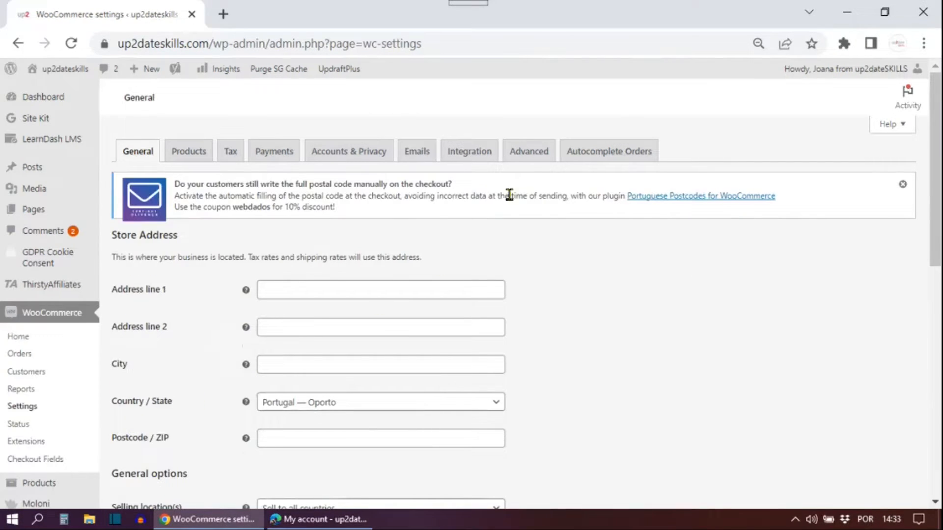
pyautogui.click(527, 151)
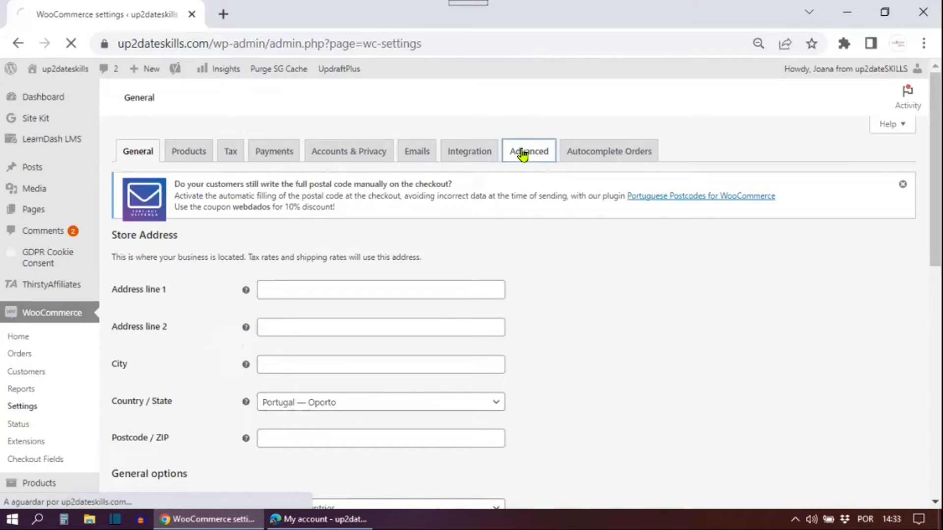
pyautogui.click(527, 151)
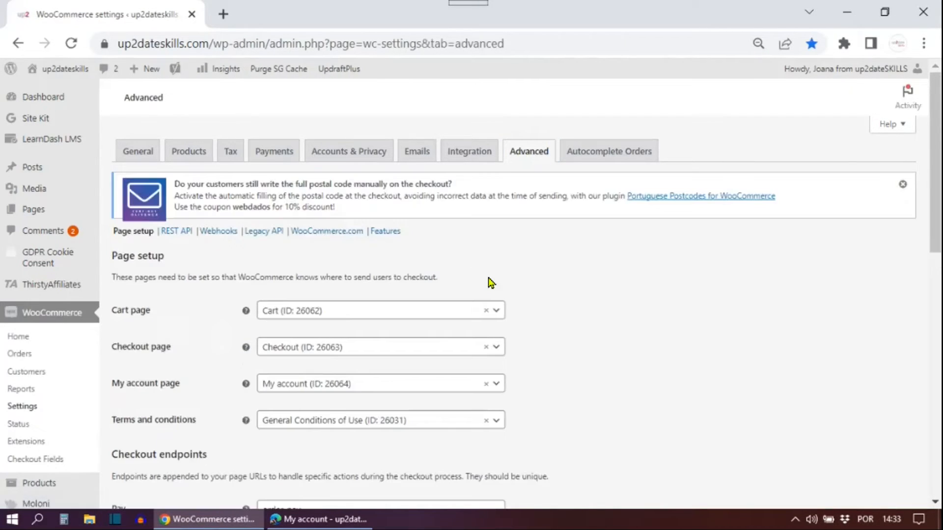
pyautogui.scroll(-3)
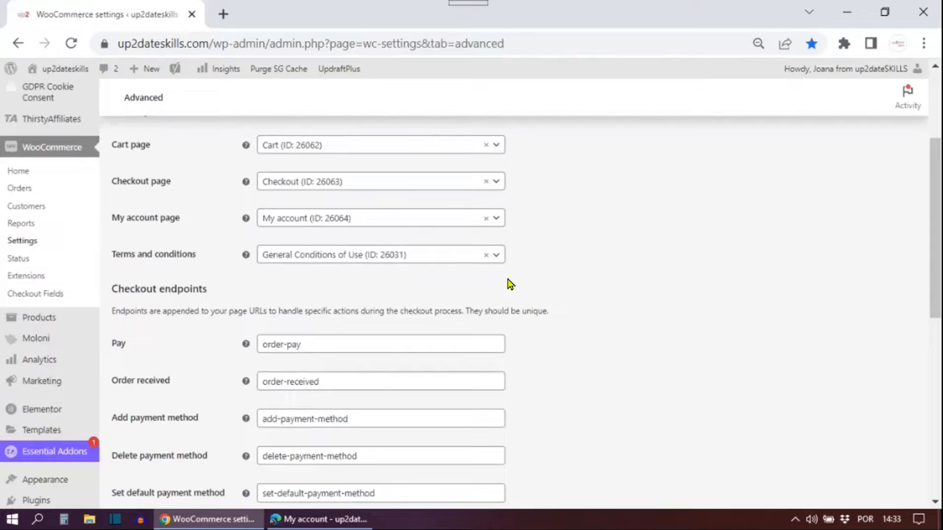
pyautogui.scroll(-3)
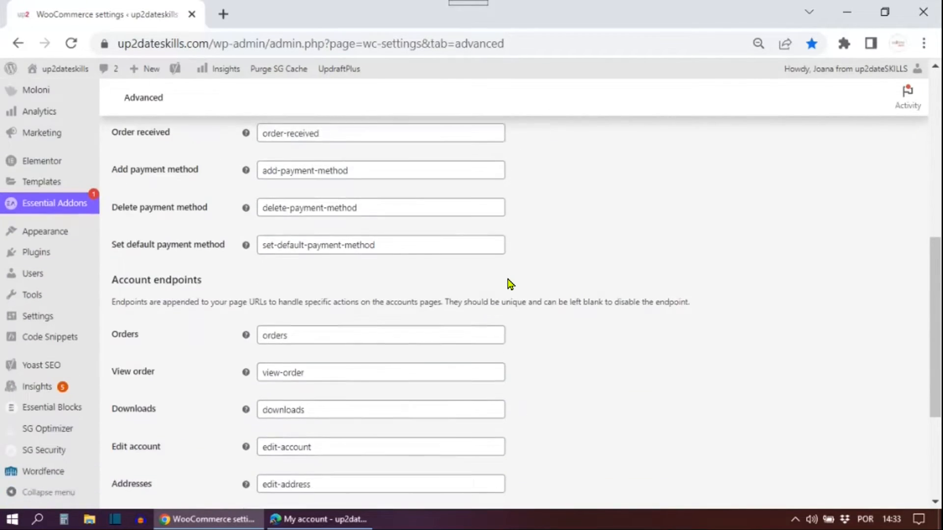
pyautogui.scroll(-3)
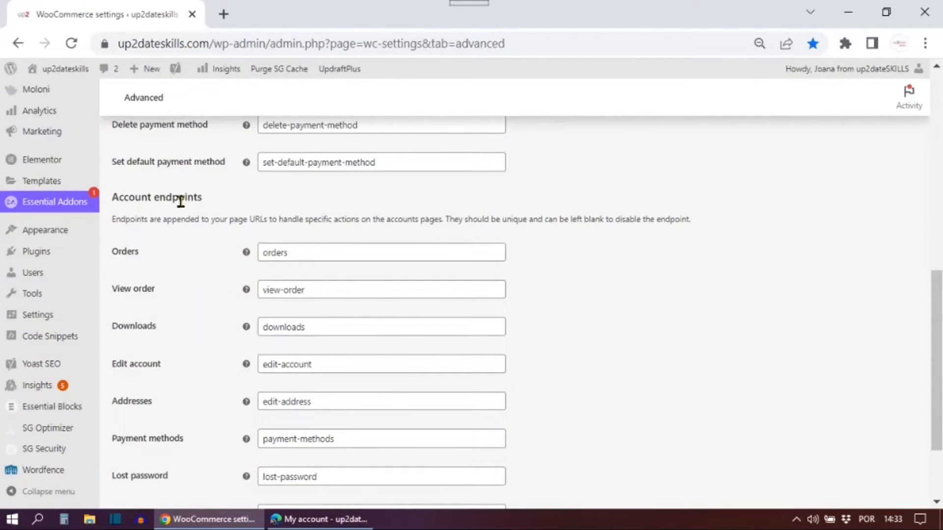
pyautogui.scroll(-3)
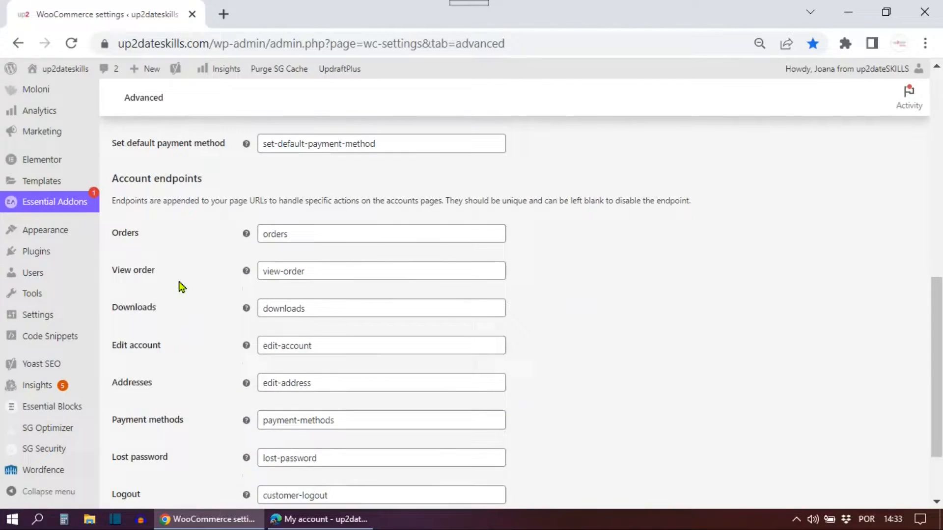
pyautogui.scroll(-3)
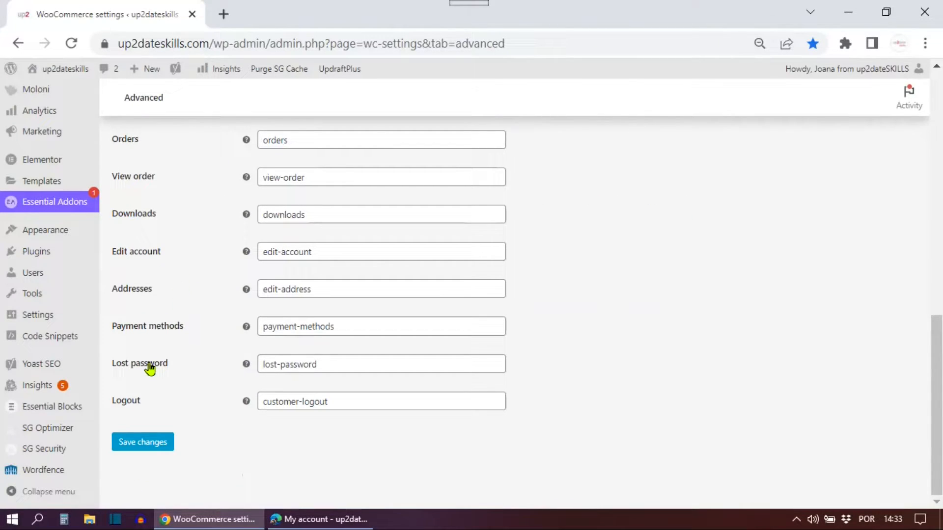
# Clear the Lost password endpoint field and save the Advanced settings.
pyautogui.tripleClick(381, 364)
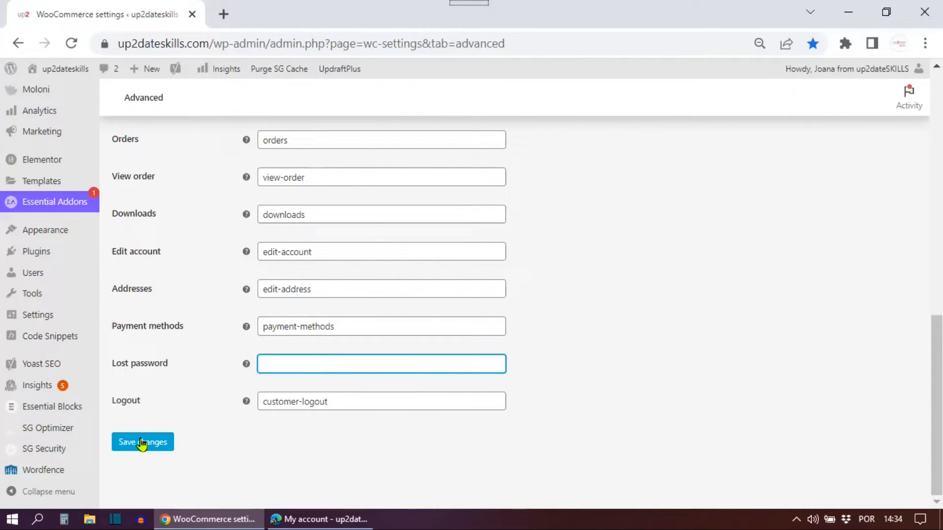
pyautogui.click(142, 442)
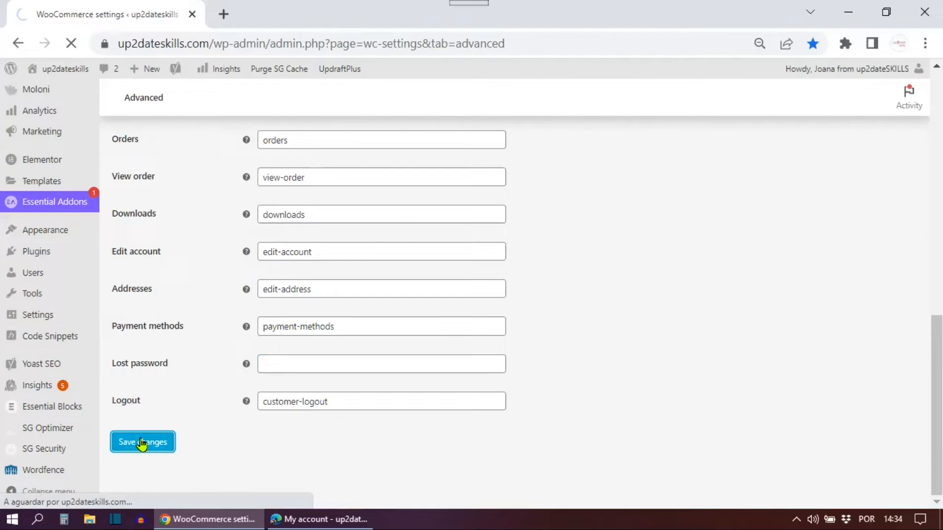
pyautogui.click(142, 442)
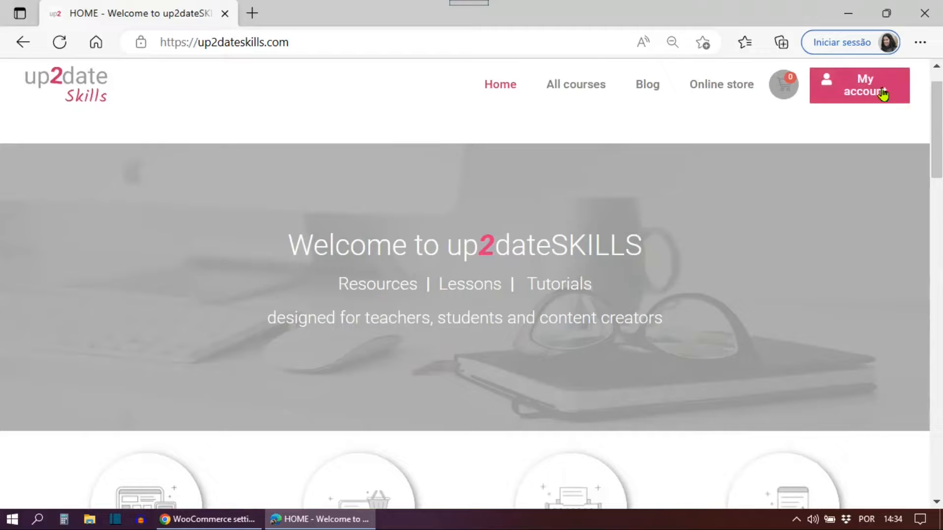
# Follow 'Lost your password?' from My account and land on the 404 page.
pyautogui.click(858, 84)
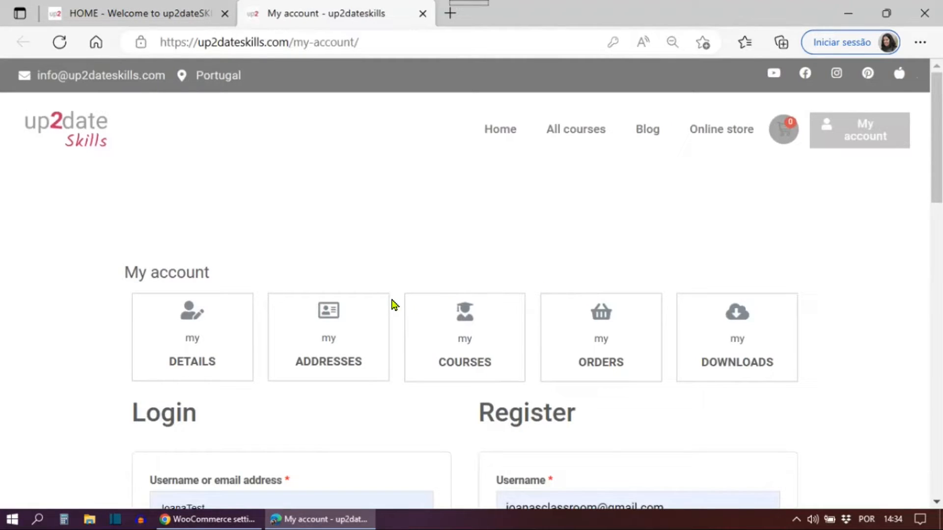
pyautogui.scroll(-3)
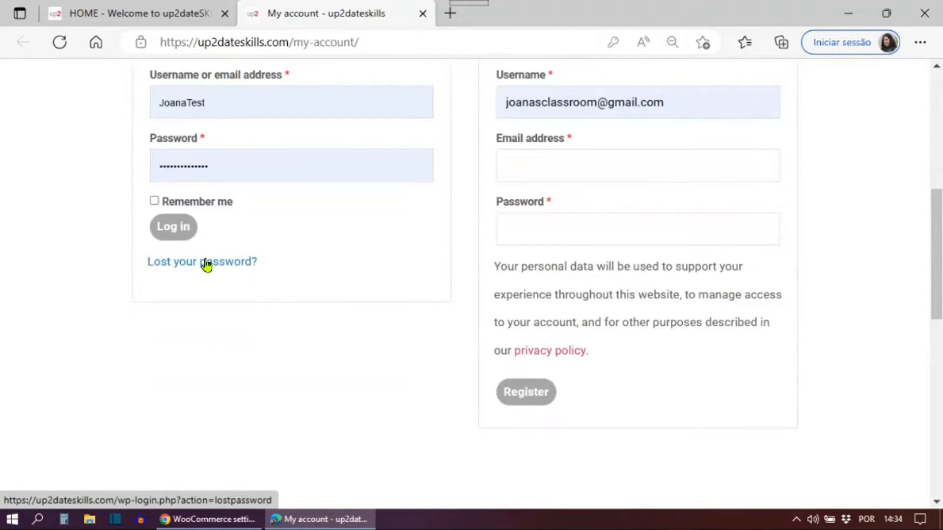
pyautogui.click(201, 262)
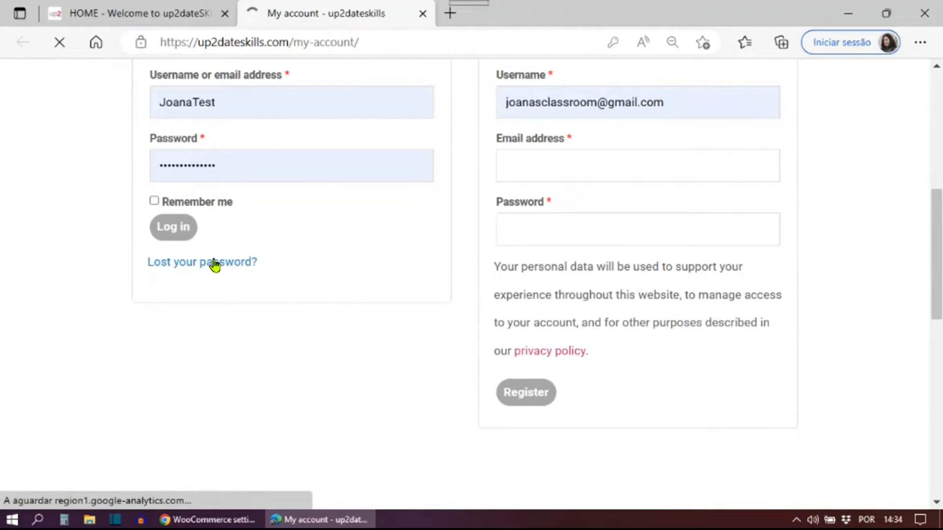
pyautogui.click(202, 262)
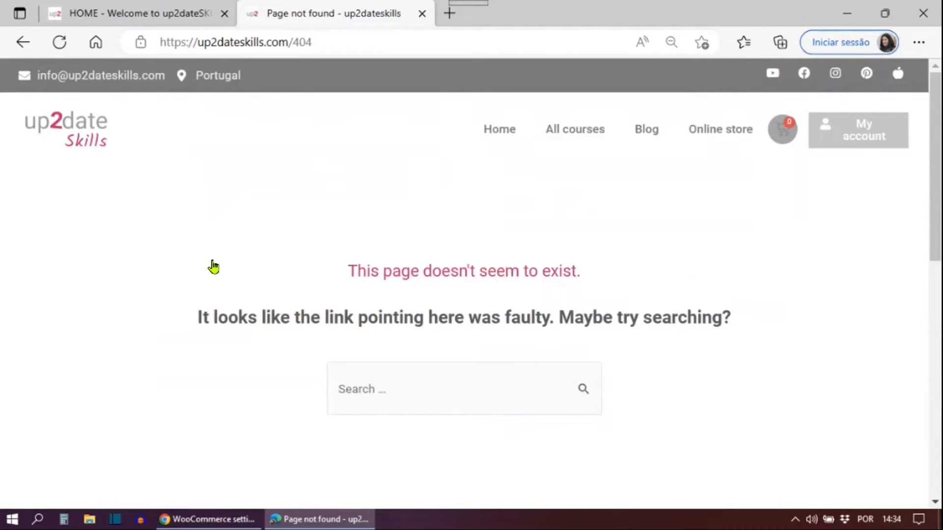
pyautogui.click(299, 43)
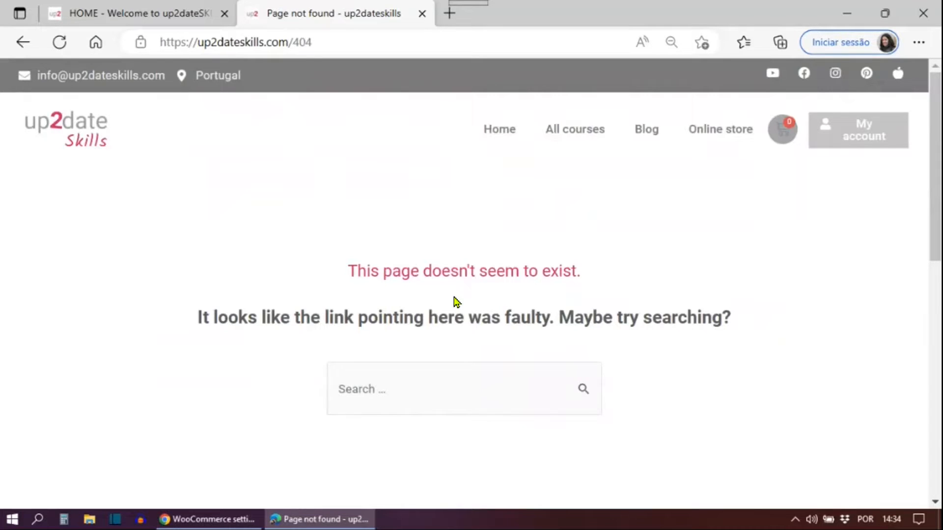
pyautogui.moveTo(478, 286)
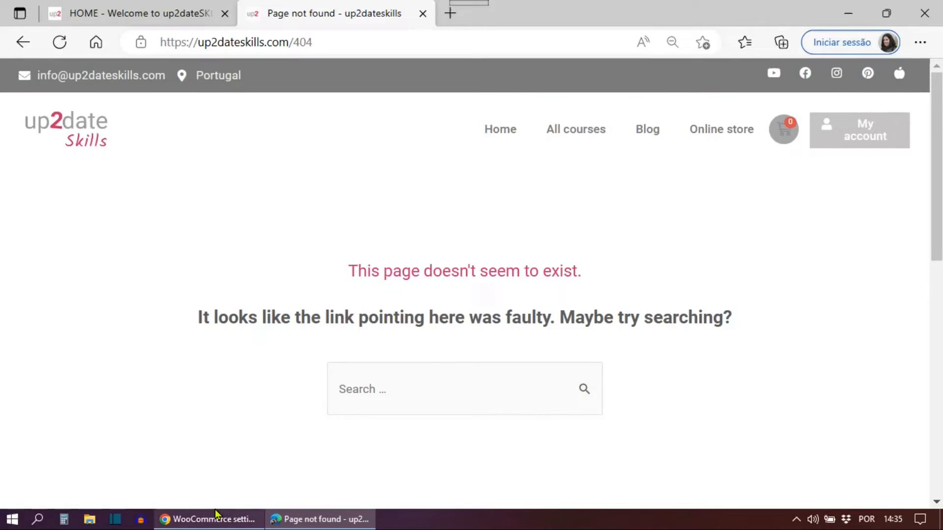
# Enter 'lost-password' as the Lost password endpoint and save the settings.
pyautogui.click(209, 519)
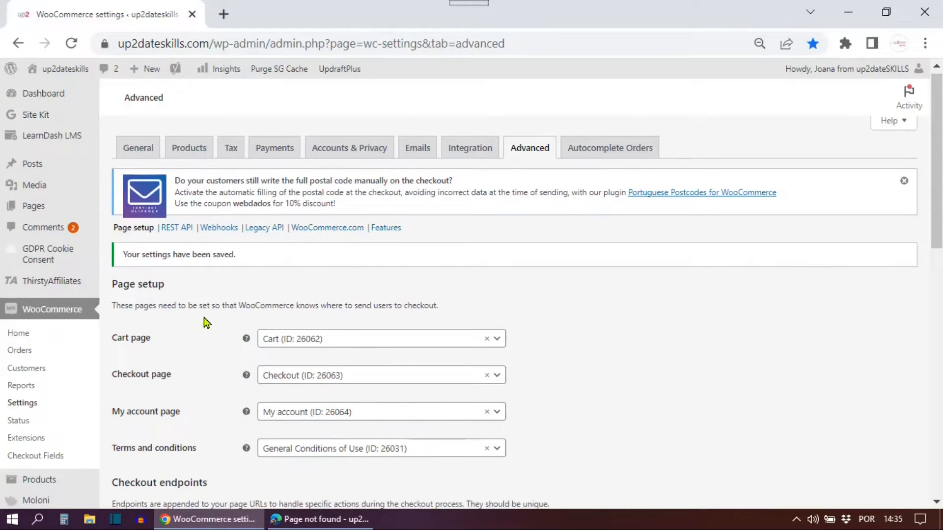
pyautogui.scroll(-3)
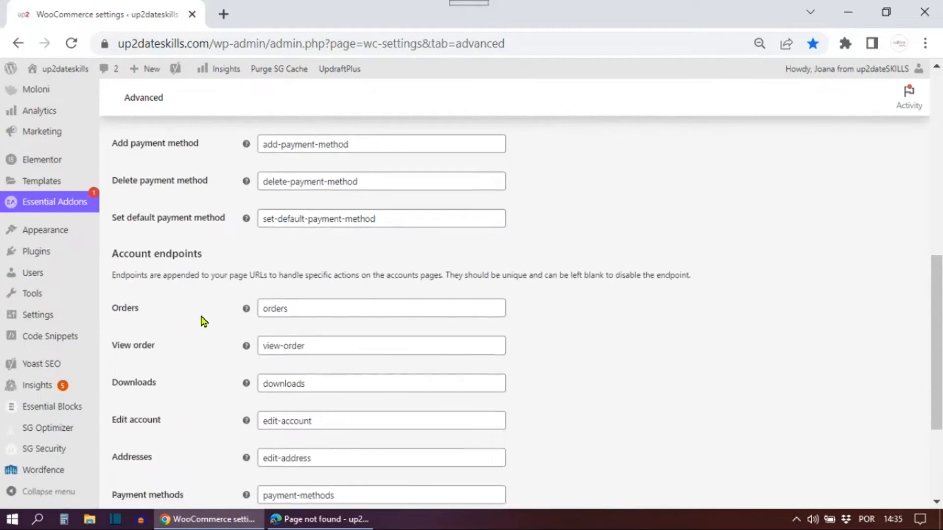
pyautogui.scroll(-3)
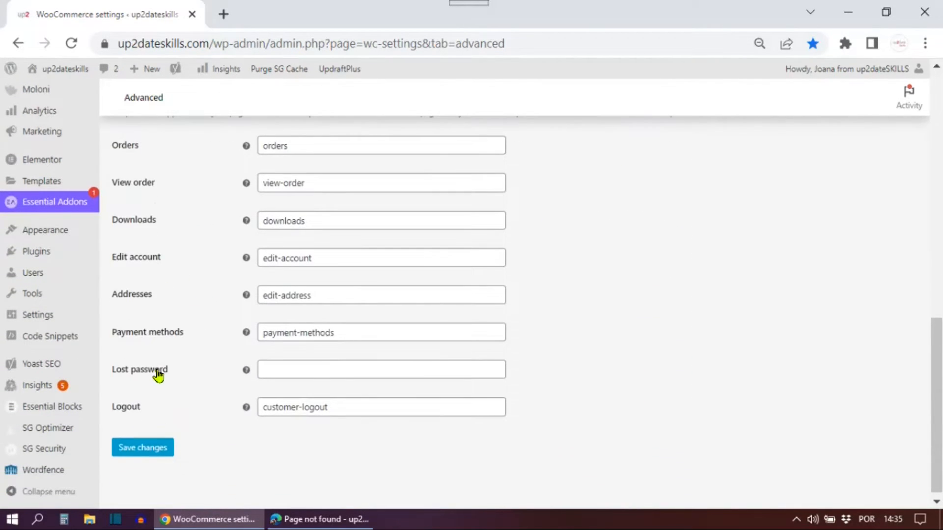
pyautogui.click(381, 370)
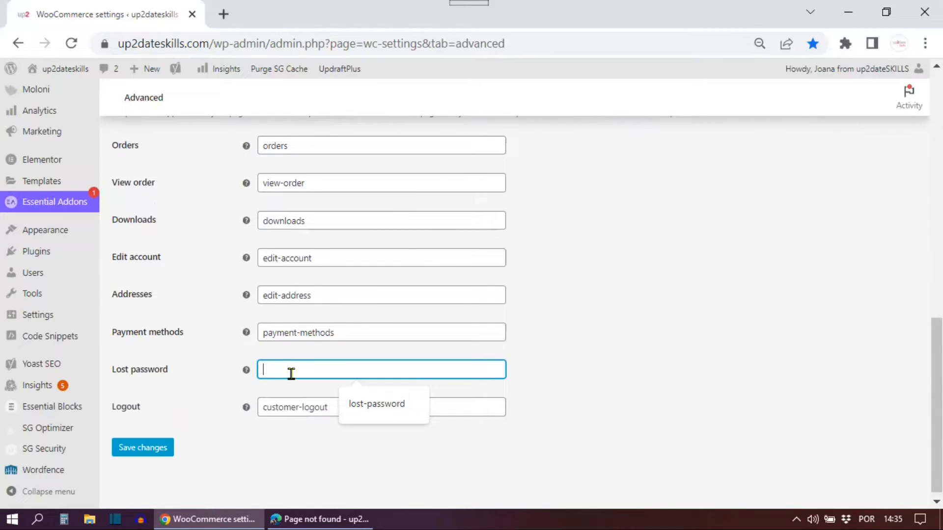
pyautogui.write('lost-password')
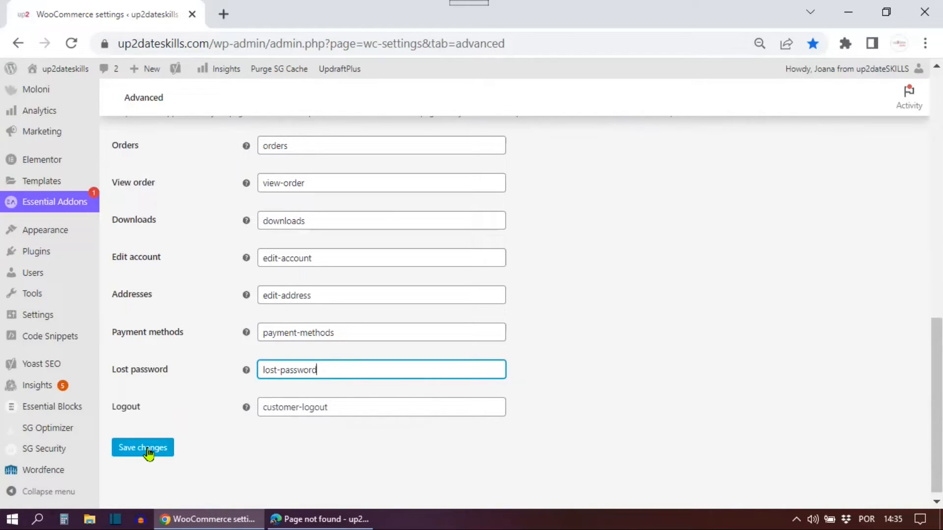
pyautogui.click(143, 447)
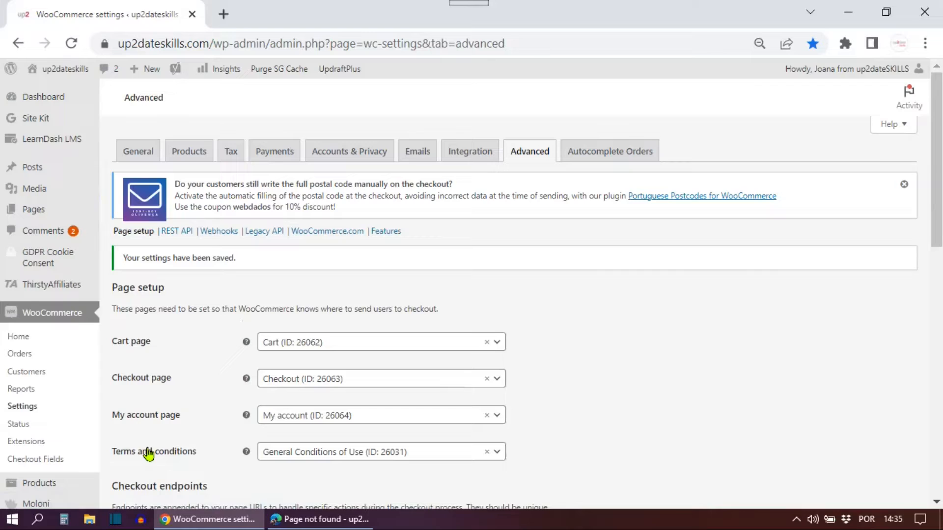
pyautogui.moveTo(217, 357)
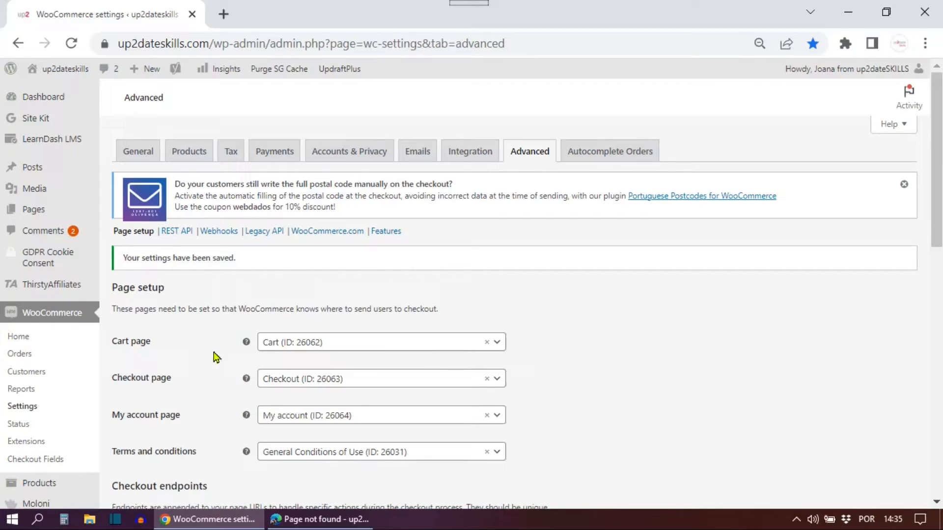
# From Home and My account, open the lost-password page and submit Reset password for JoanaTest.
pyautogui.click(321, 519)
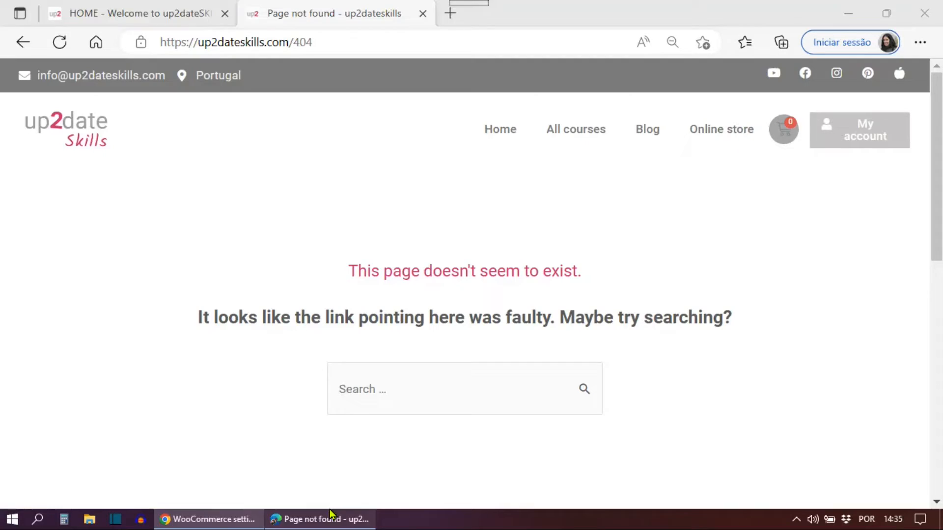
pyautogui.click(422, 14)
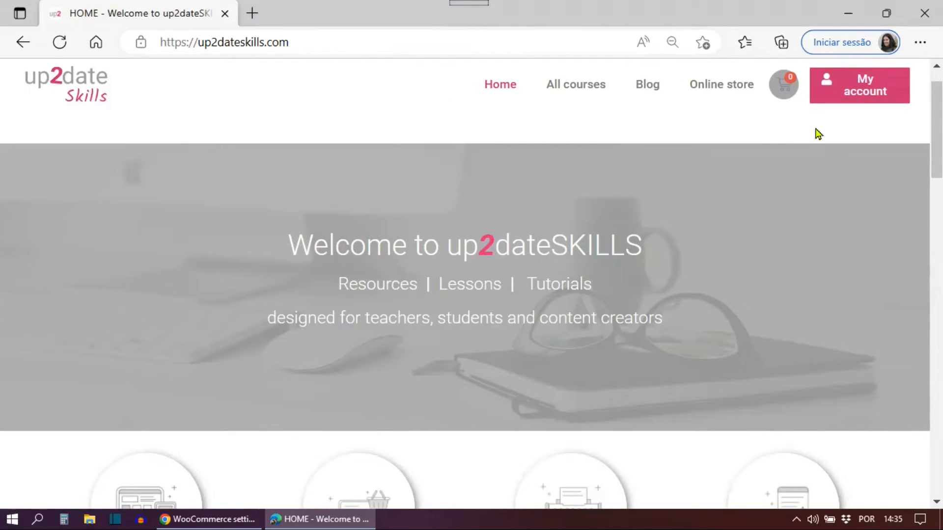
pyautogui.click(859, 84)
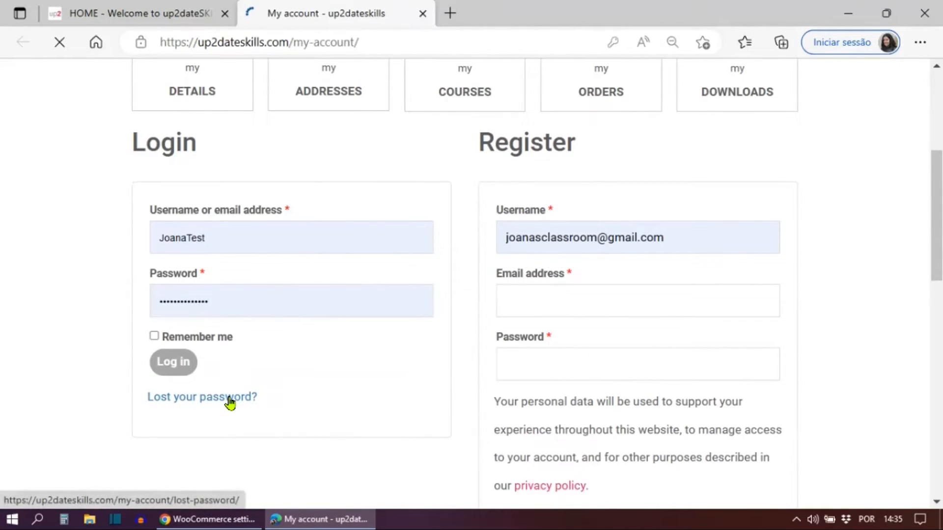
pyautogui.click(201, 396)
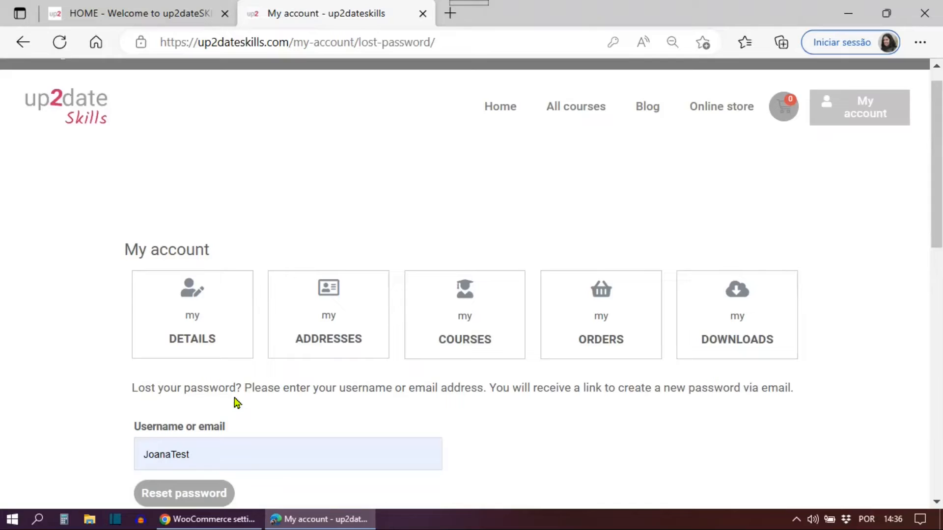
pyautogui.scroll(-3)
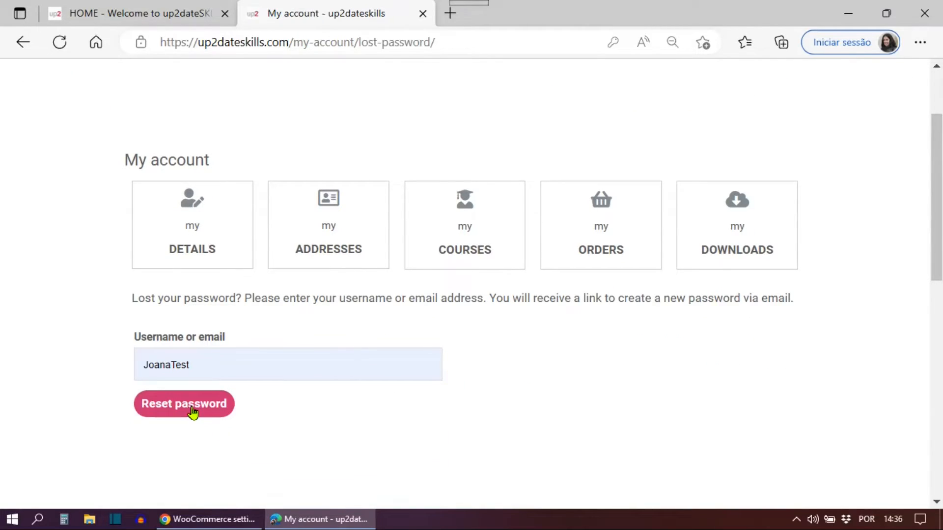
pyautogui.click(184, 404)
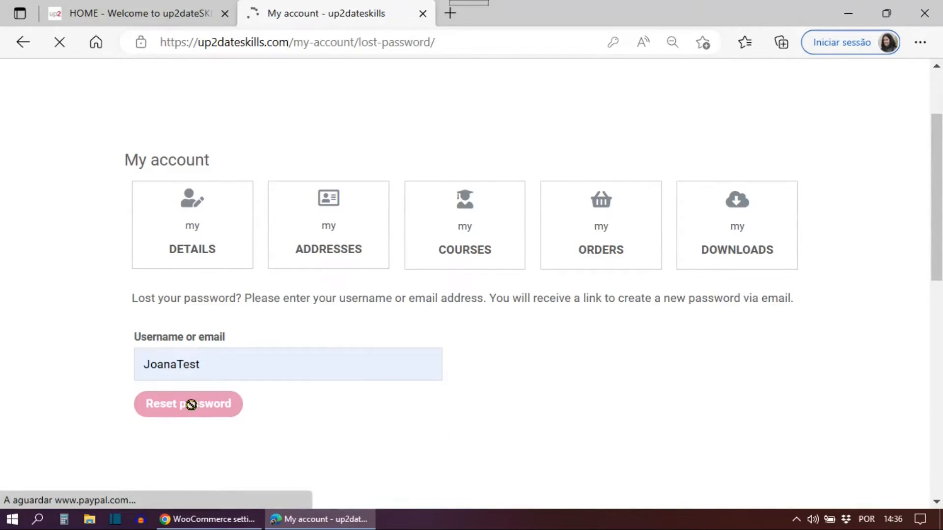
pyautogui.click(188, 403)
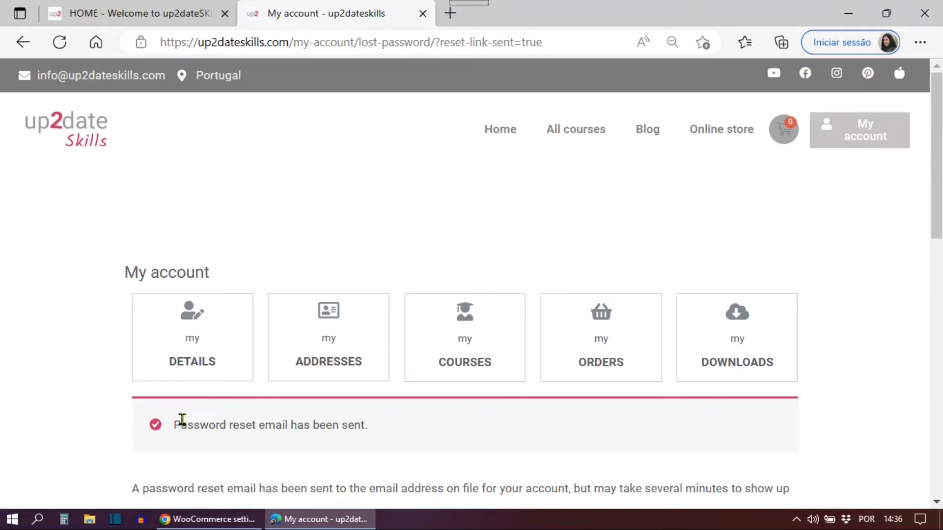
pyautogui.moveTo(249, 445)
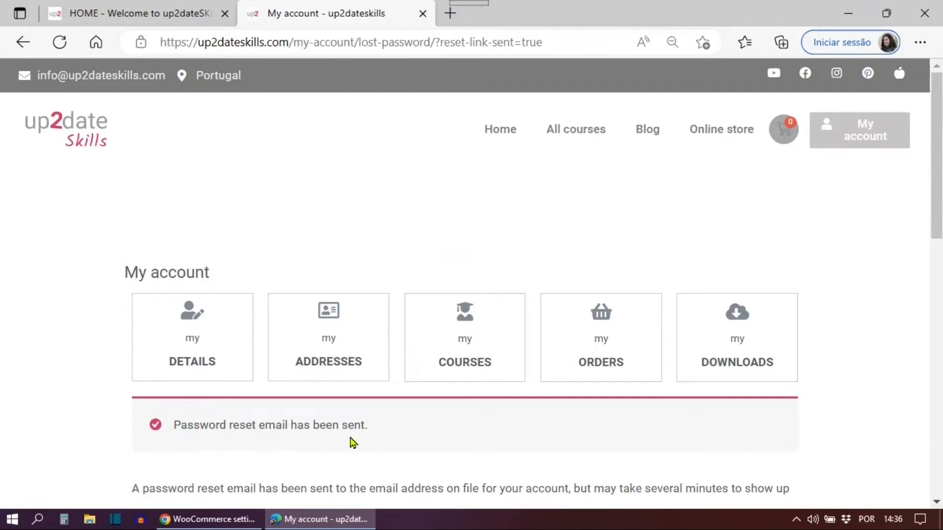
pyautogui.moveTo(361, 441)
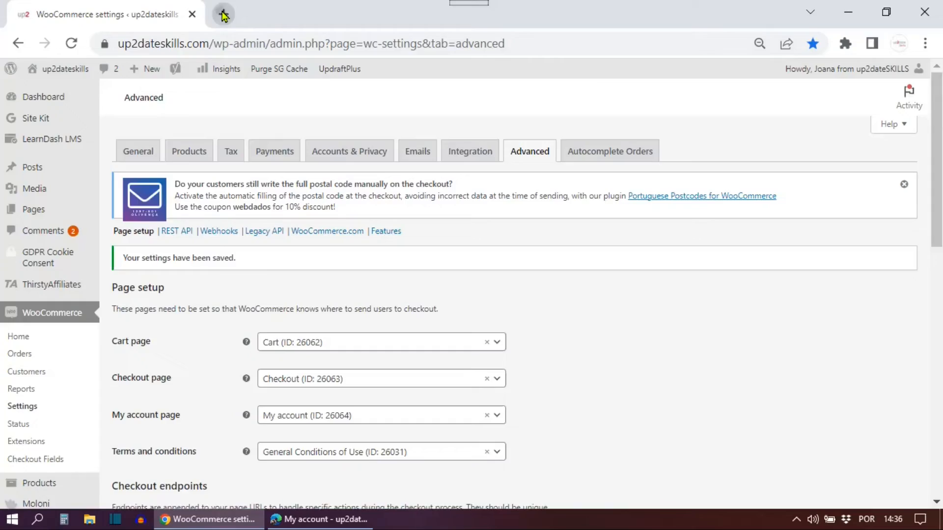
# In a new tab, open the 'Password reset request for up2dateskills' email in Gmail.
pyautogui.click(222, 14)
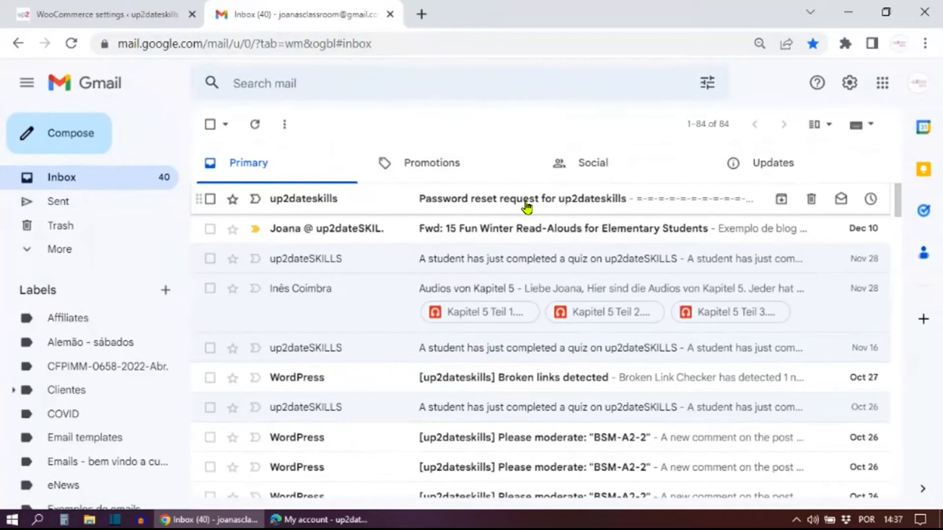
pyautogui.click(522, 199)
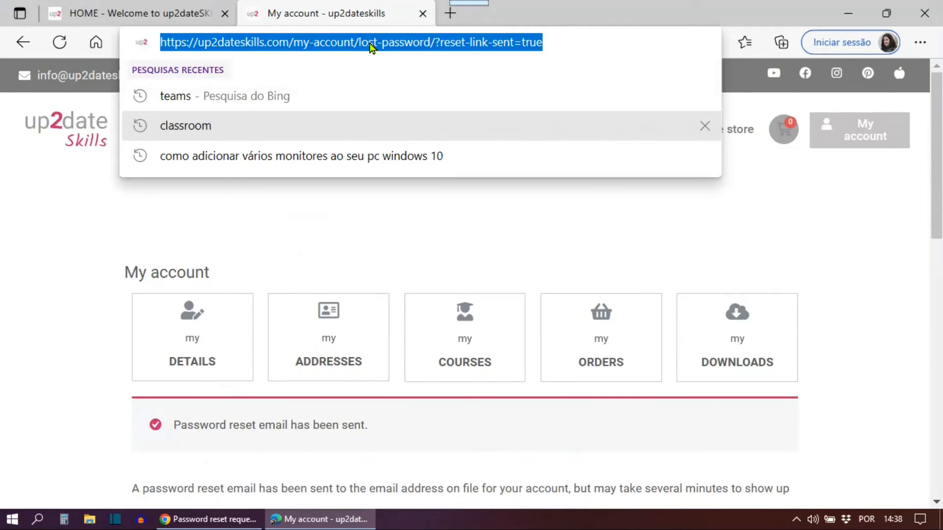
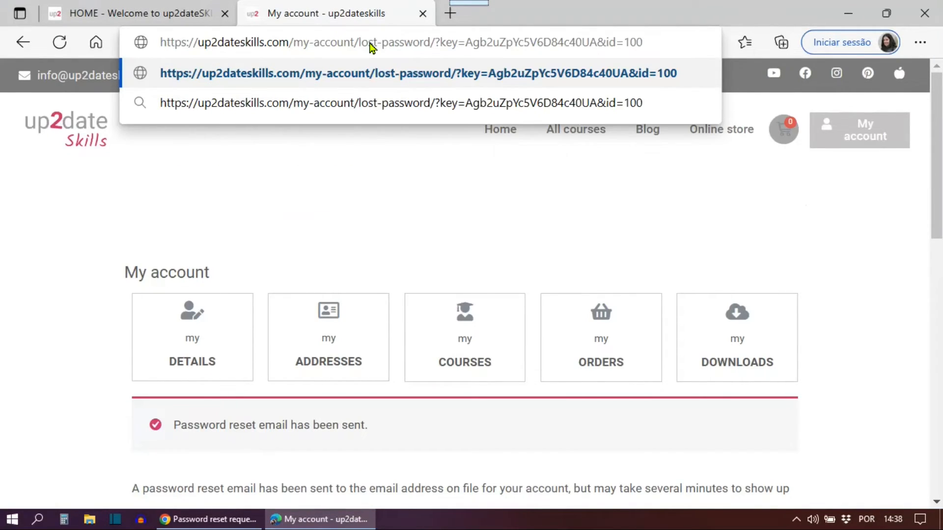
pyautogui.press('Enter')
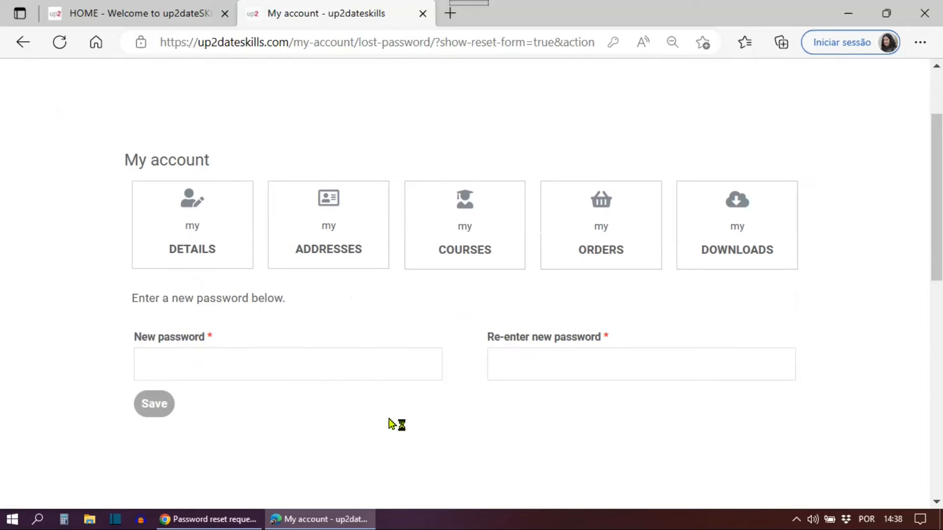
pyautogui.moveTo(565, 393)
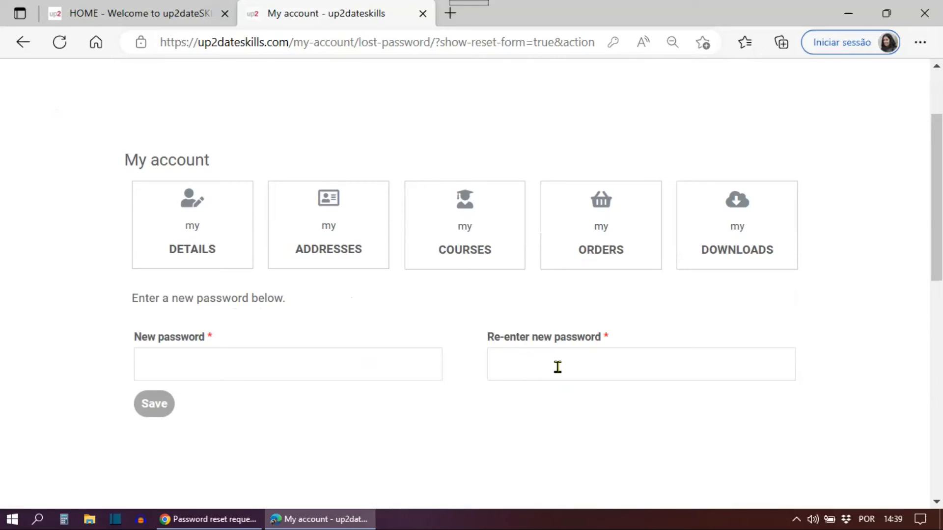
pyautogui.moveTo(521, 373)
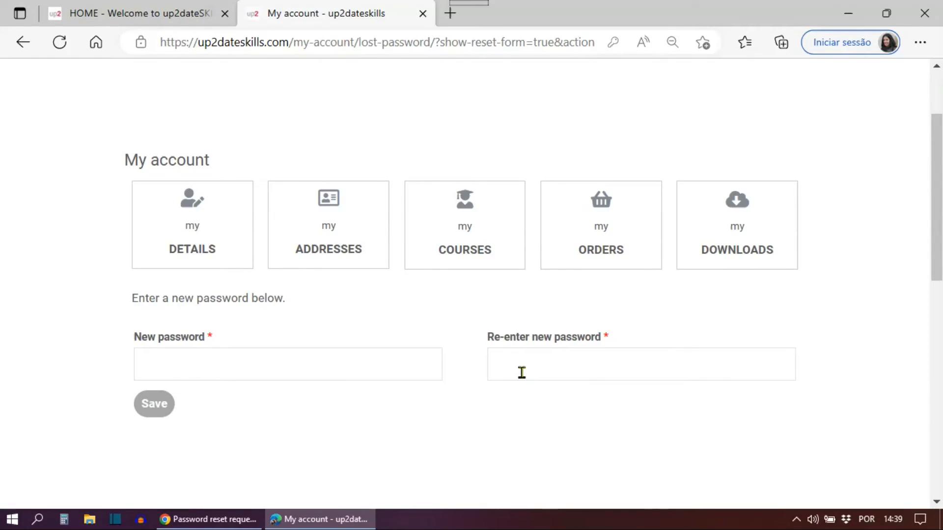
pyautogui.moveTo(430, 391)
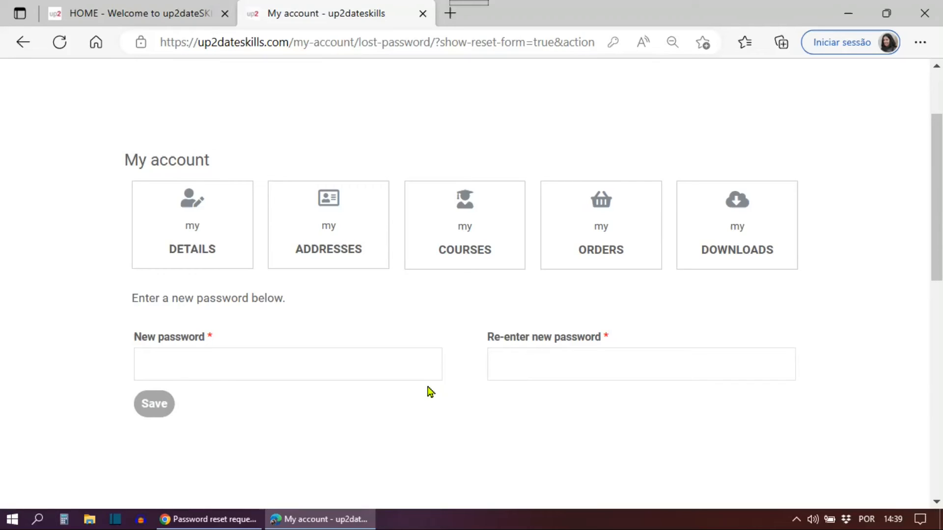